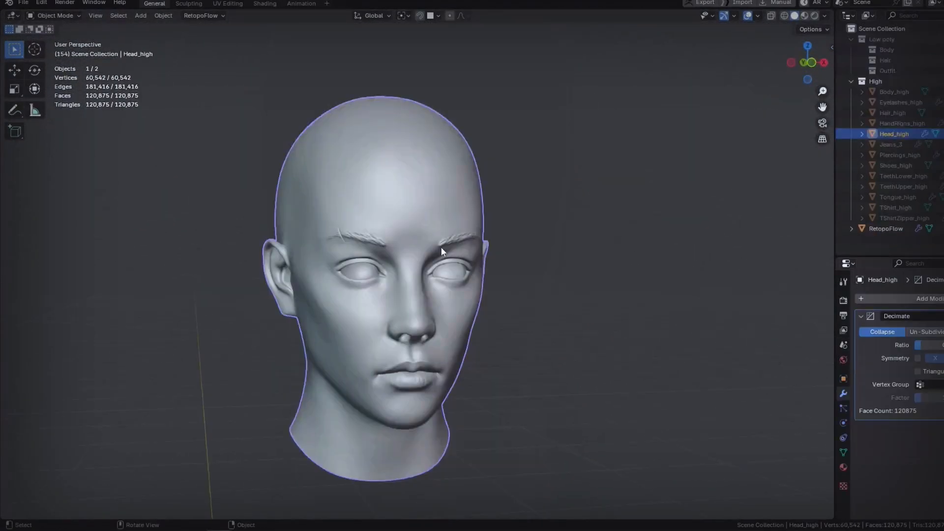
# - Start RetopoFlow and draw the PolyPen quad strip from the forehead across the brow and down beside the eye
pyautogui.click(201, 15)
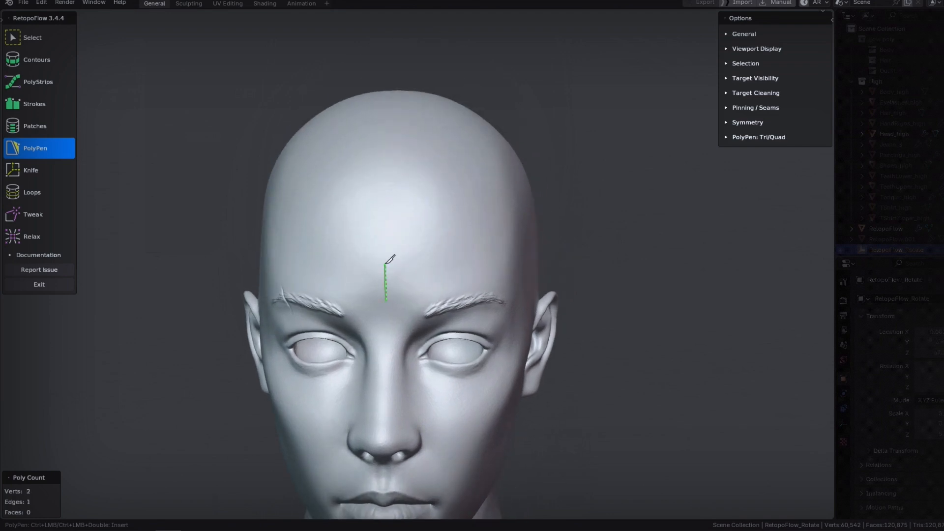
pyautogui.click(439, 277)
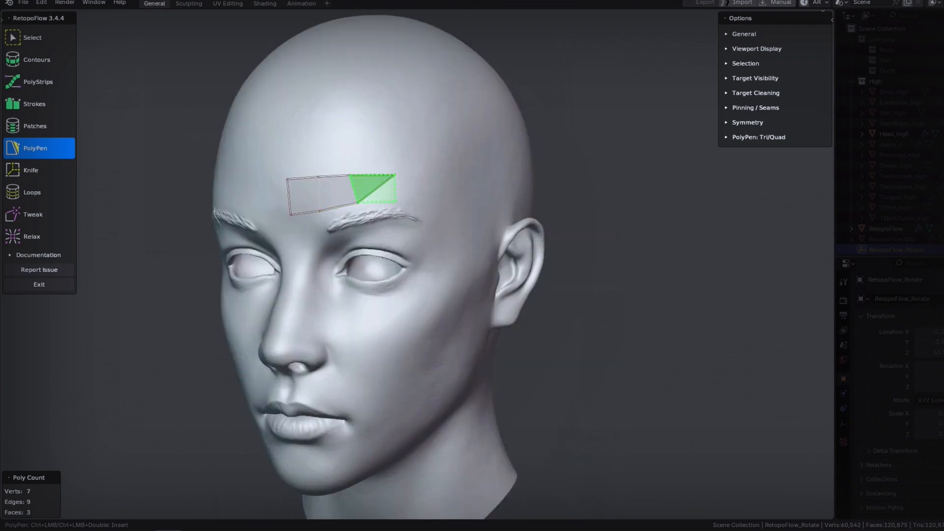
pyautogui.click(431, 199)
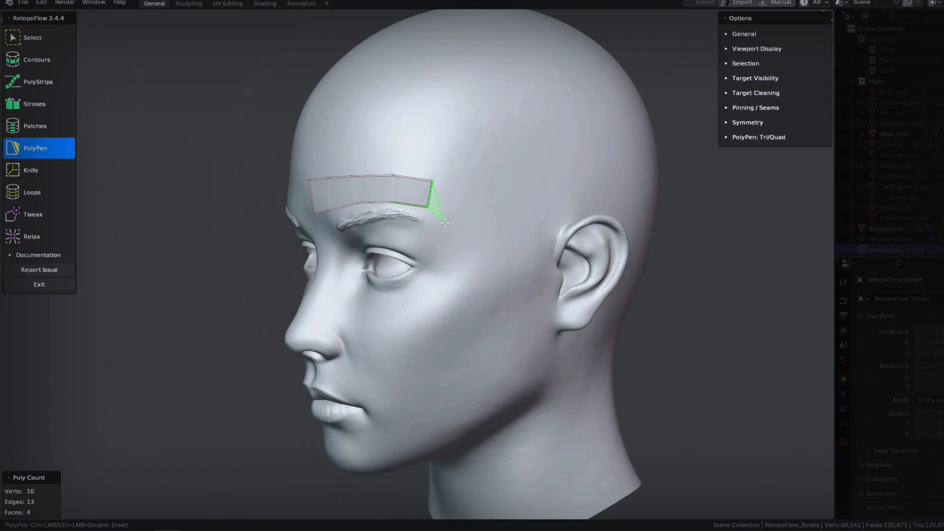
pyautogui.click(452, 247)
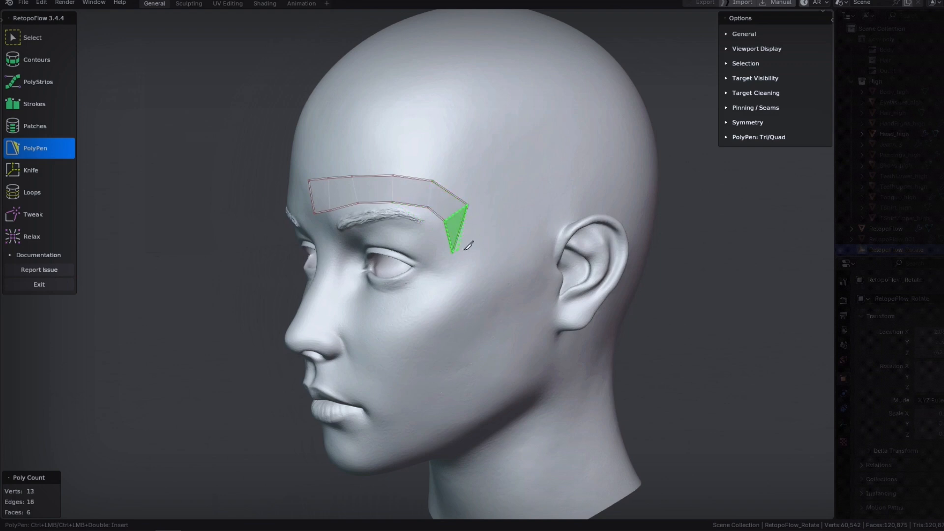
pyautogui.click(462, 305)
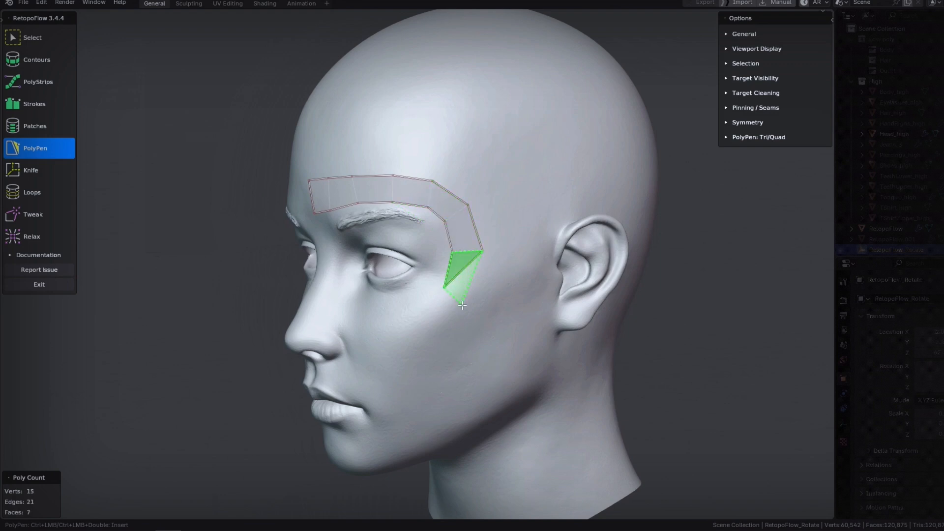
# - Extend the strip down across the cheek toward the nose, then switch to the Relax tool
pyautogui.click(439, 310)
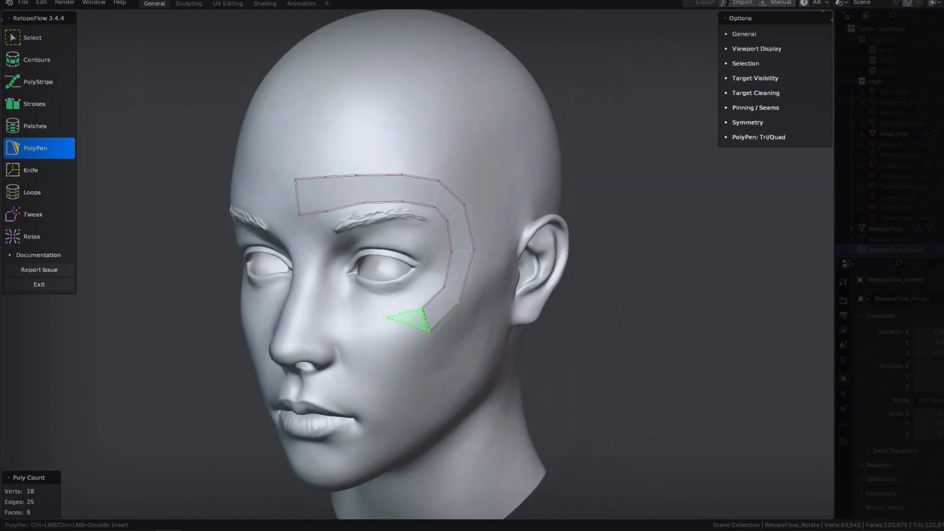
pyautogui.click(349, 334)
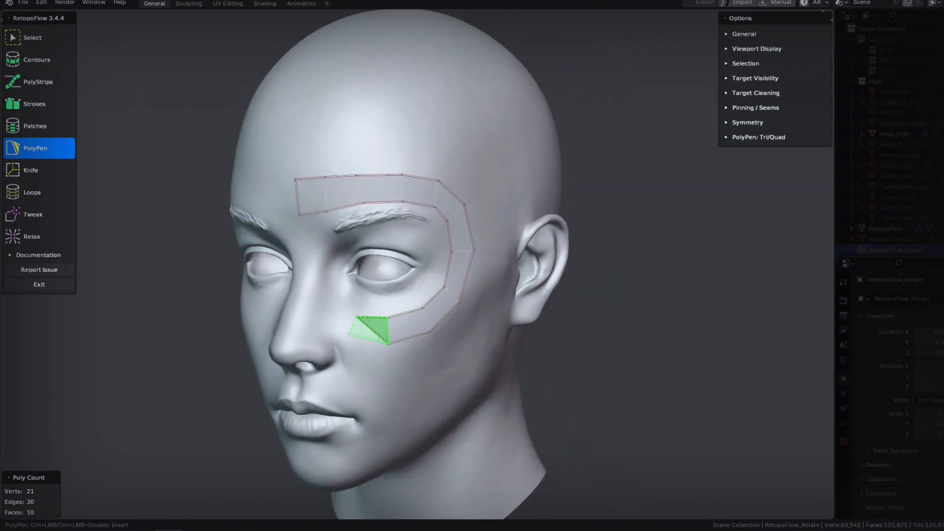
pyautogui.click(337, 328)
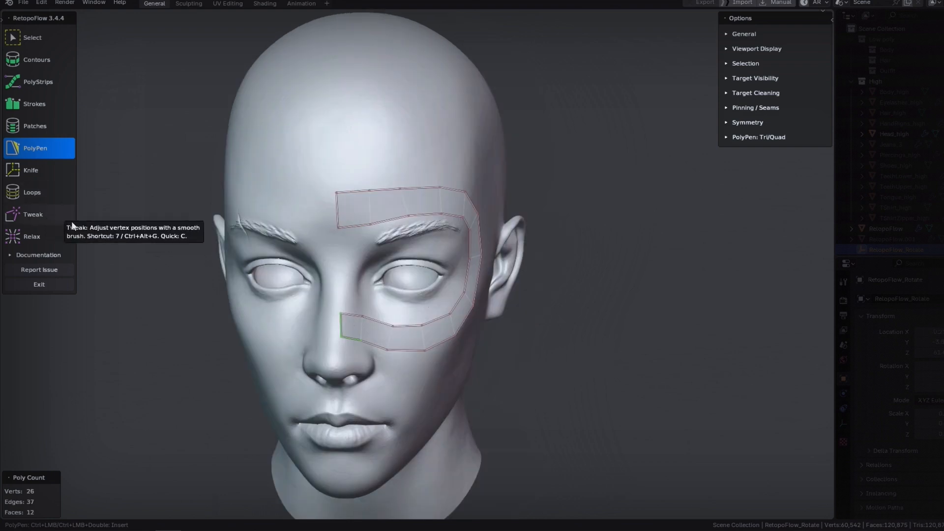
pyautogui.click(31, 236)
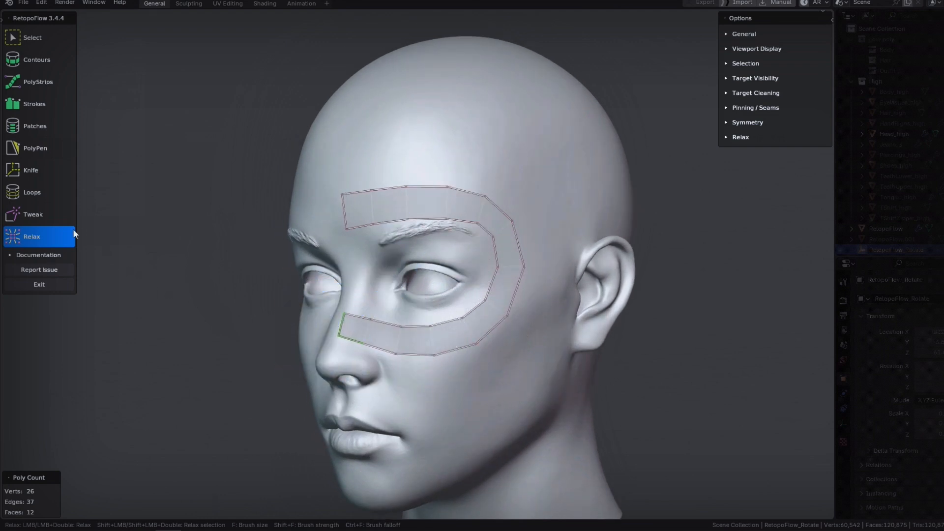
# - Show the r/blender post 'Retopoflow 3, Buy or not?' and scroll to its first reply
pyautogui.click(33, 214)
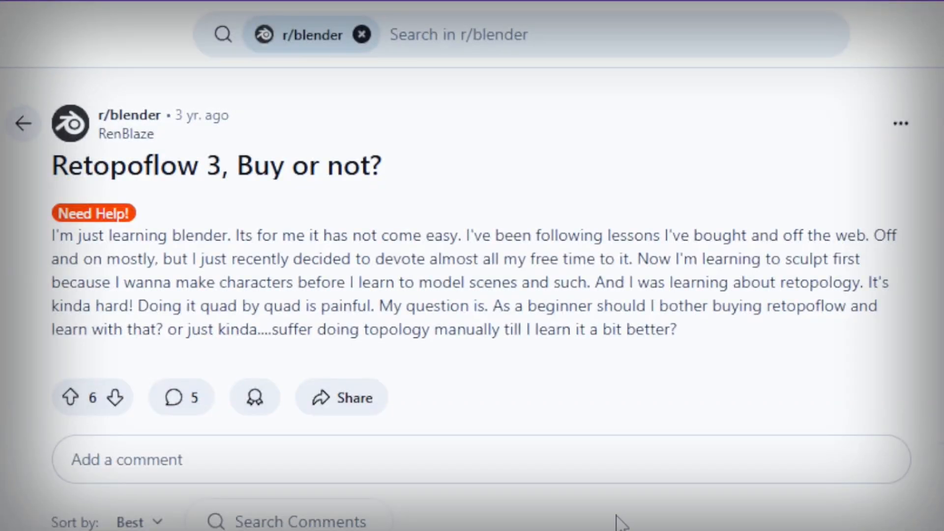
pyautogui.scroll(-3)
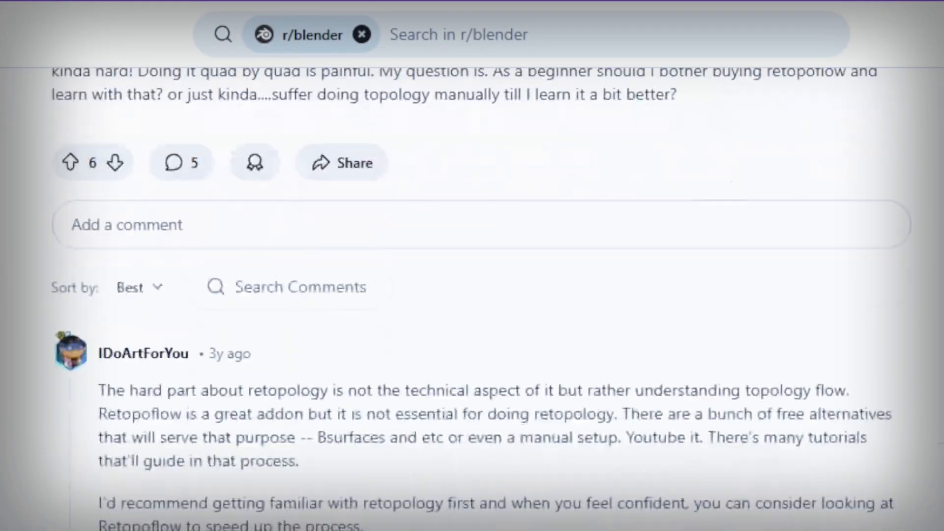
pyautogui.scroll(-3)
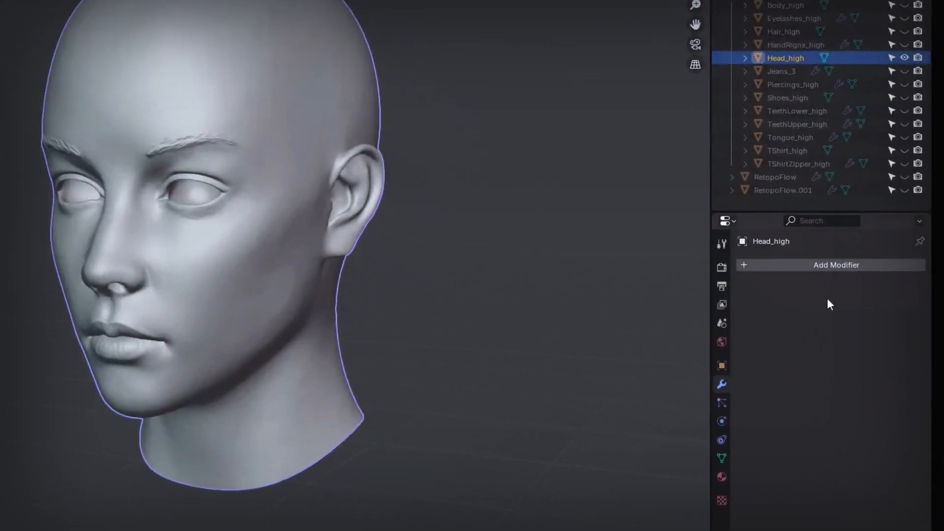
# - Add a Decimate modifier to the head and bring up the RetopoFlow start options
pyautogui.click(836, 264)
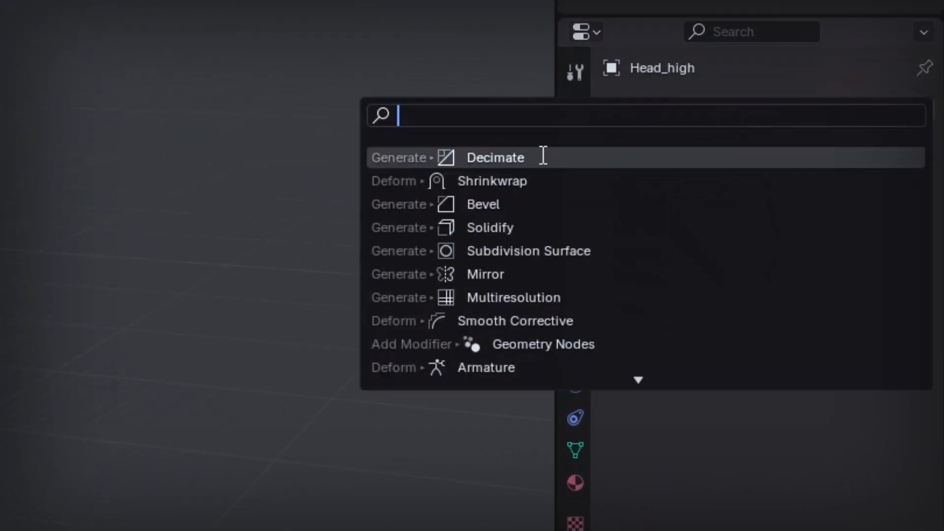
pyautogui.click(495, 157)
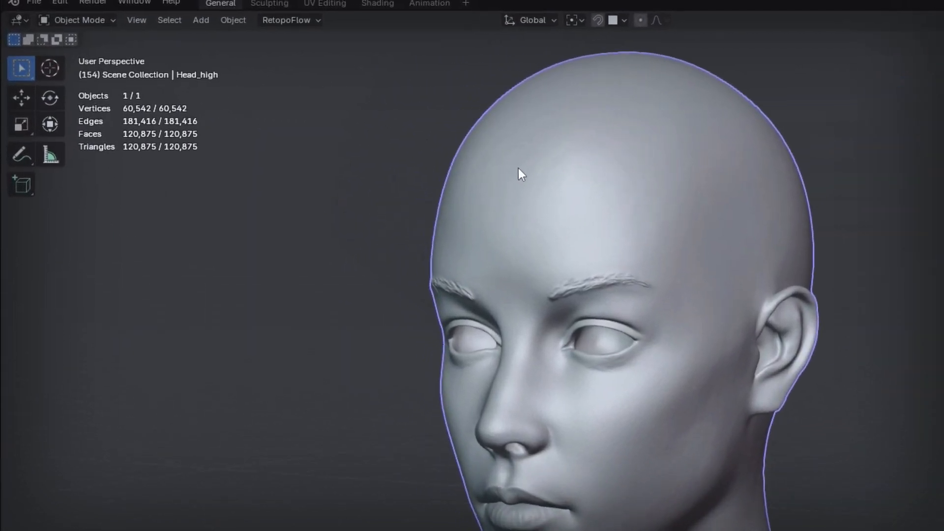
pyautogui.click(286, 19)
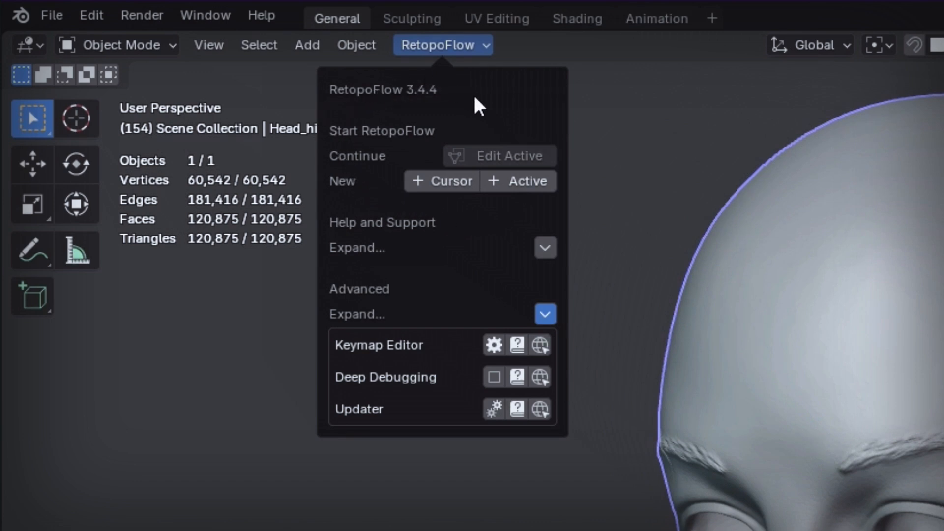
pyautogui.moveTo(408, 119)
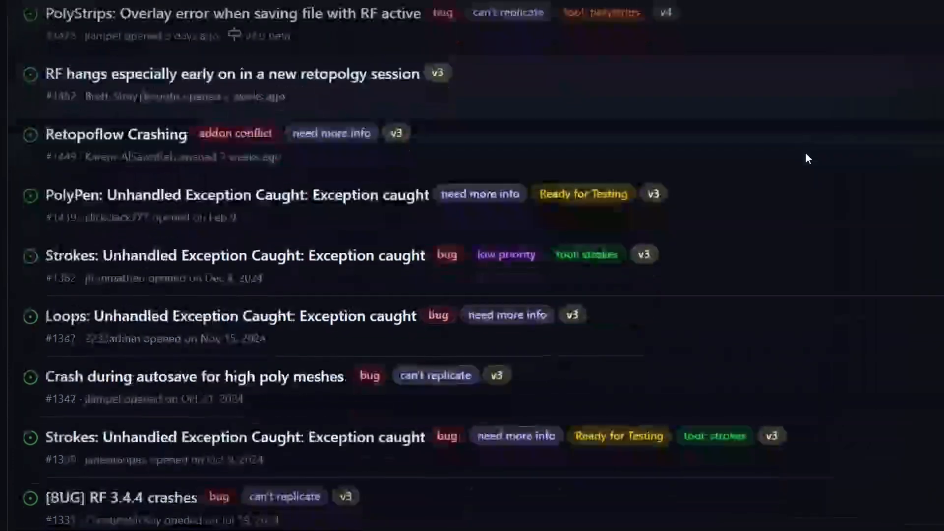
# - Scroll through the RetopoFlow GitHub issues list of crash reports
pyautogui.scroll(-3)
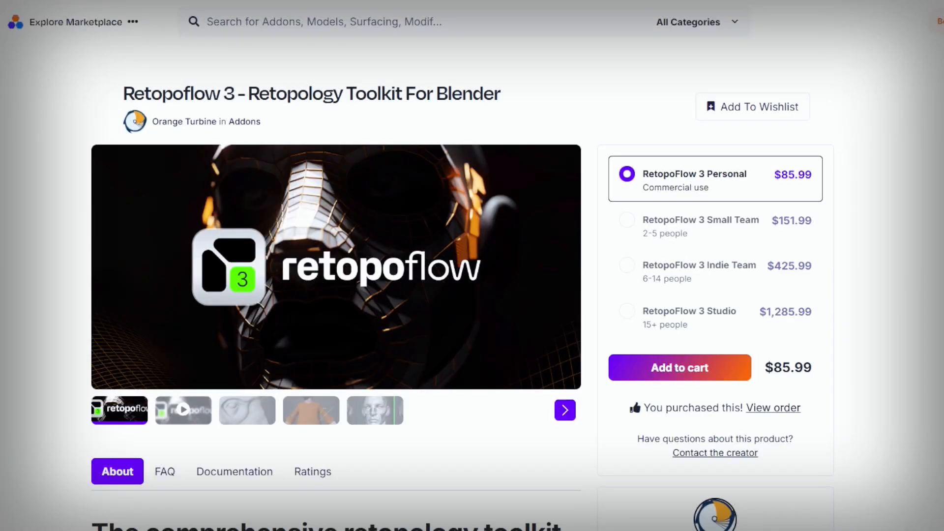
# - Scroll down the RetopoFlow repository file list to its README introduction
pyautogui.scroll(-3)
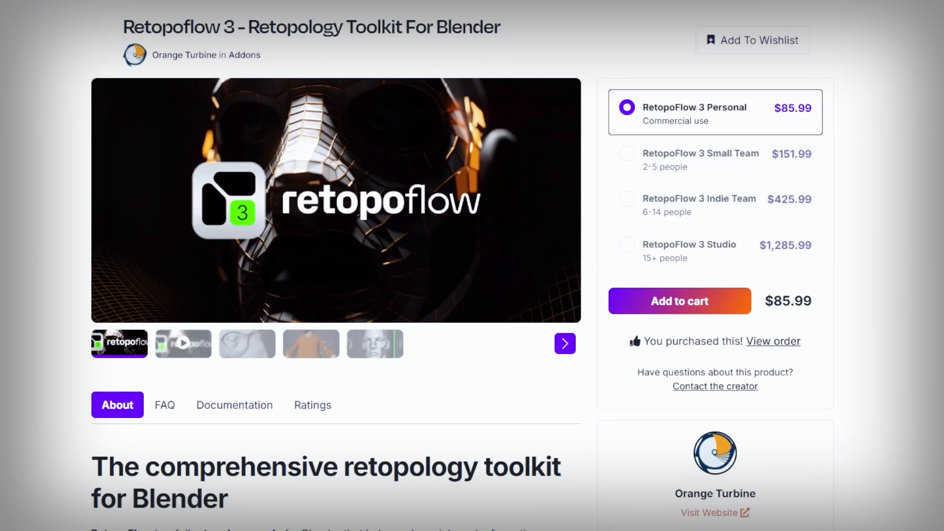
pyautogui.scroll(-3)
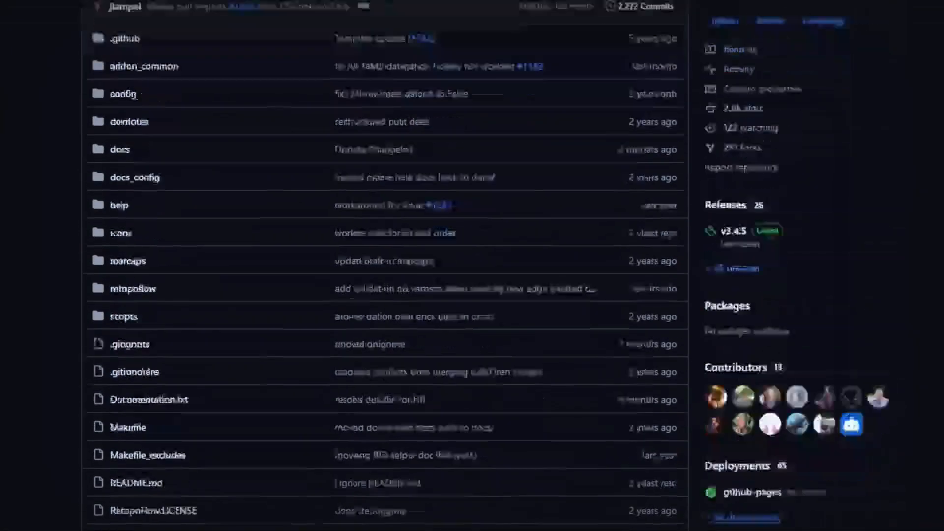
pyautogui.scroll(-3)
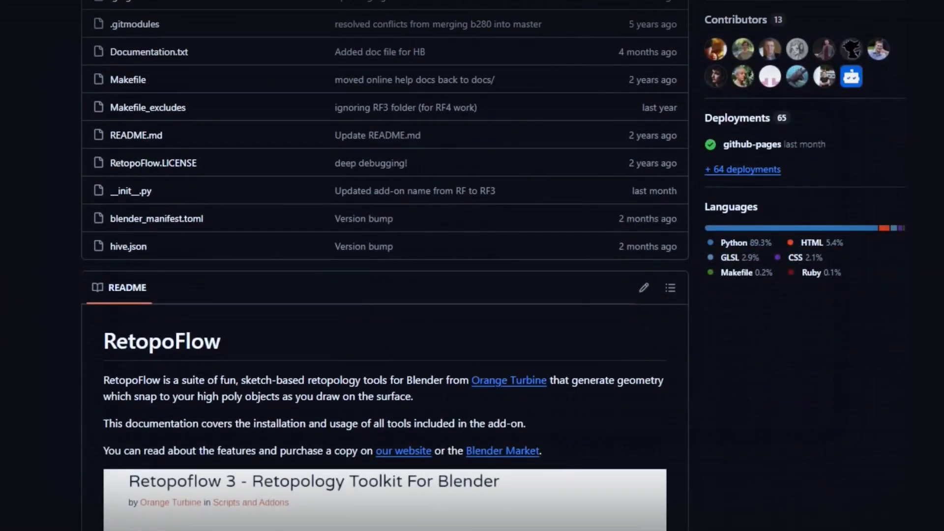
pyautogui.scroll(-3)
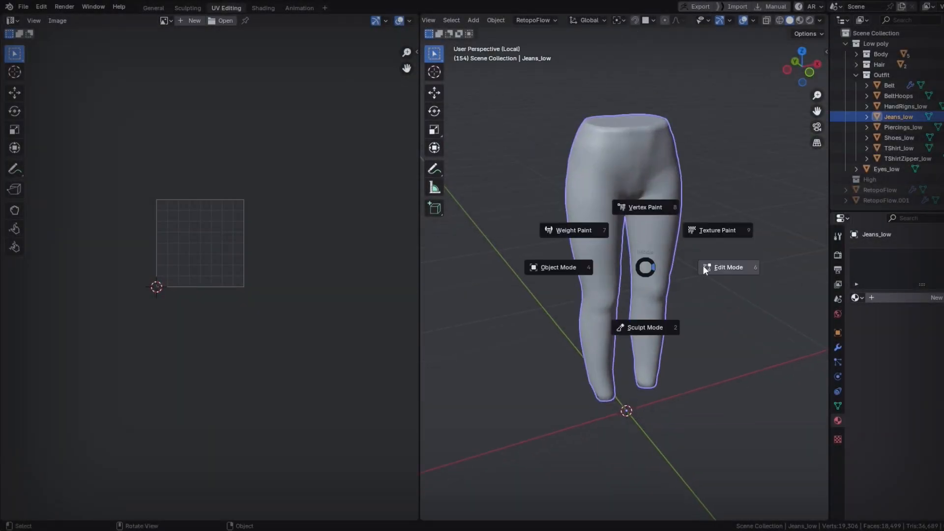
# - Enter Edit Mode on the outfit meshes and show the UVPackmaster3 sidebar panel
pyautogui.click(729, 268)
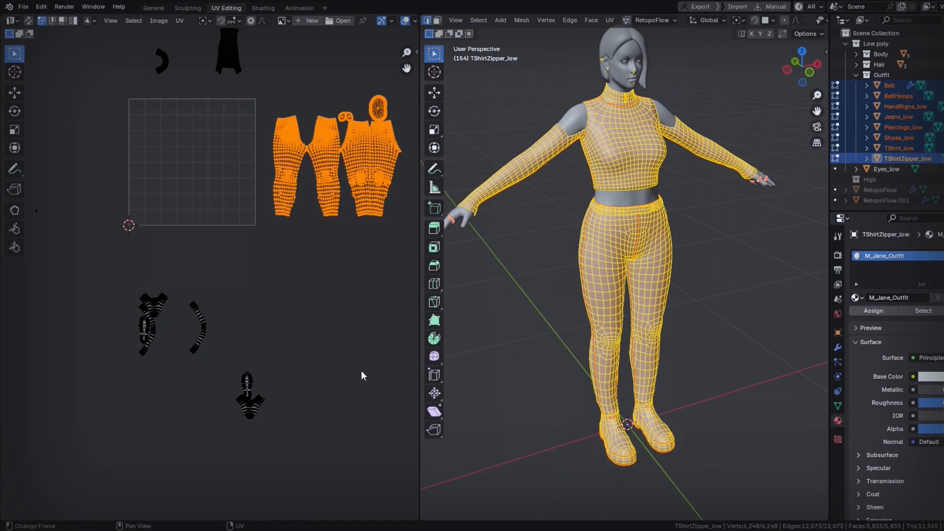
pyautogui.click(411, 187)
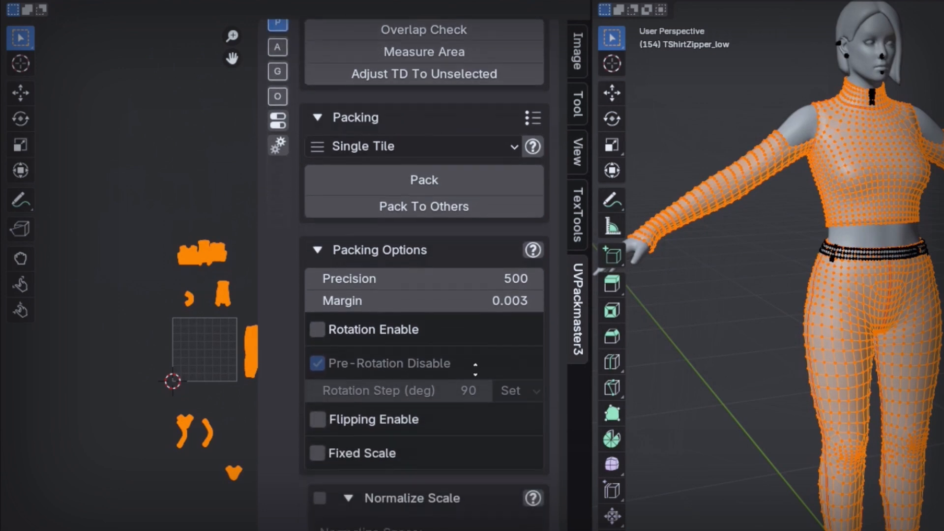
# - Run Pack in UVPackmaster3 Single Tile mode to pack the outfit's UV islands
pyautogui.scroll(-3)
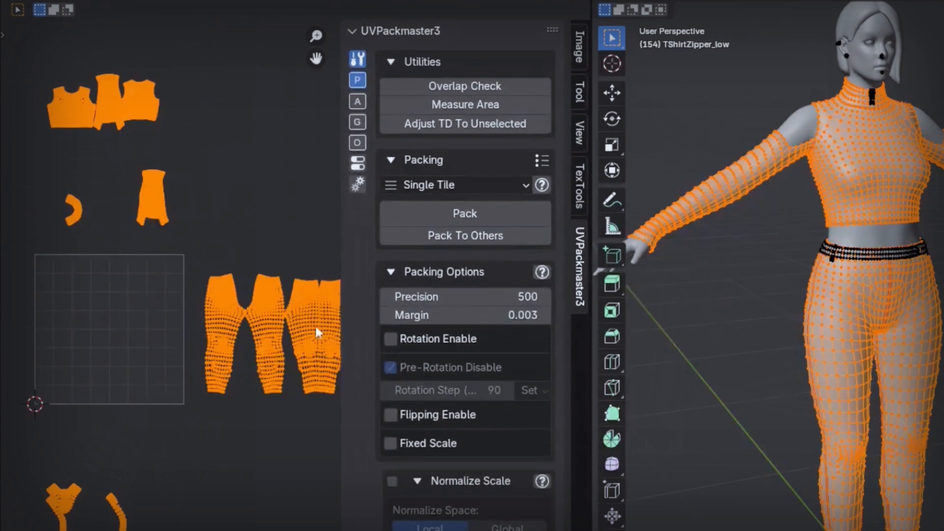
pyautogui.click(465, 213)
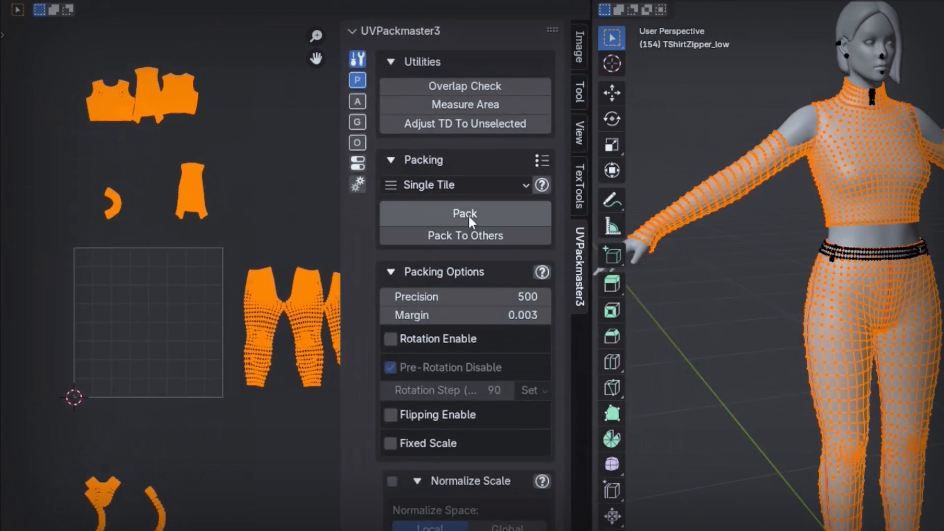
pyautogui.click(464, 213)
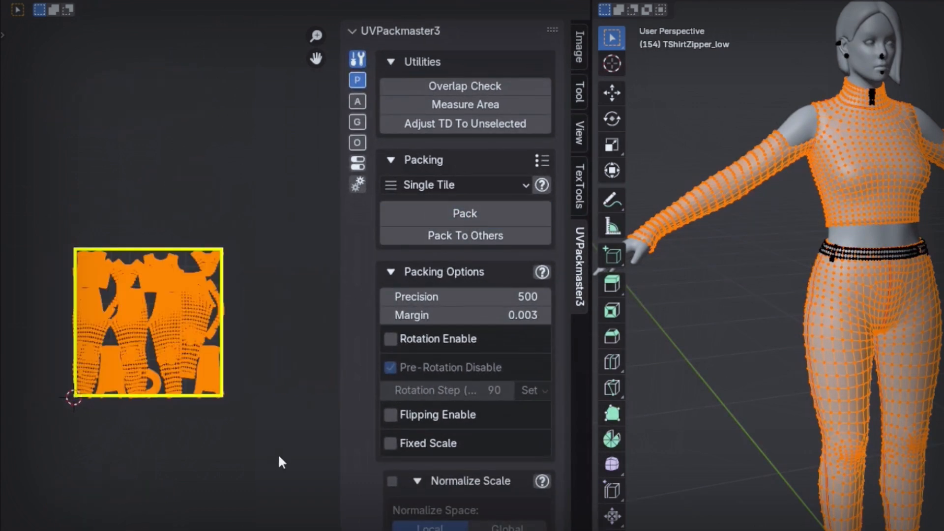
pyautogui.click(463, 214)
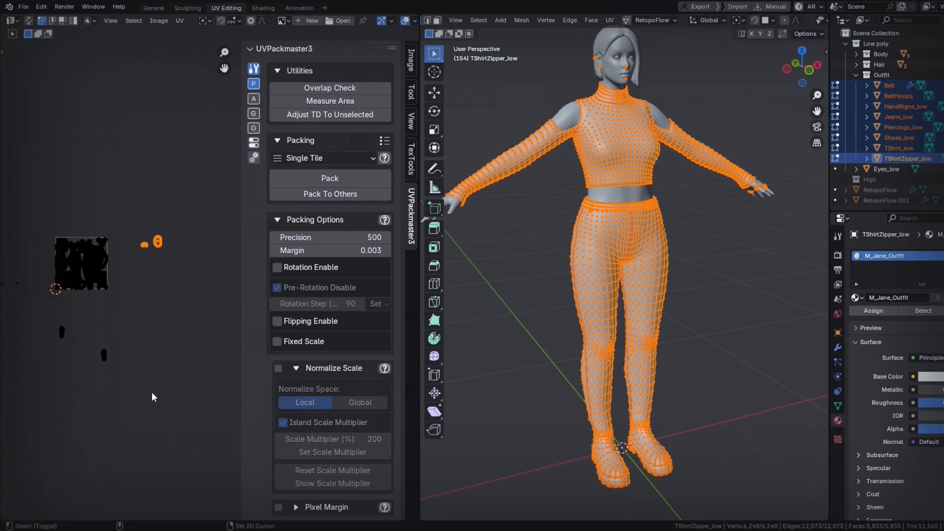
# - Apply a TexTools Checker Map to the outfit and orbit to inspect it
pyautogui.click(329, 178)
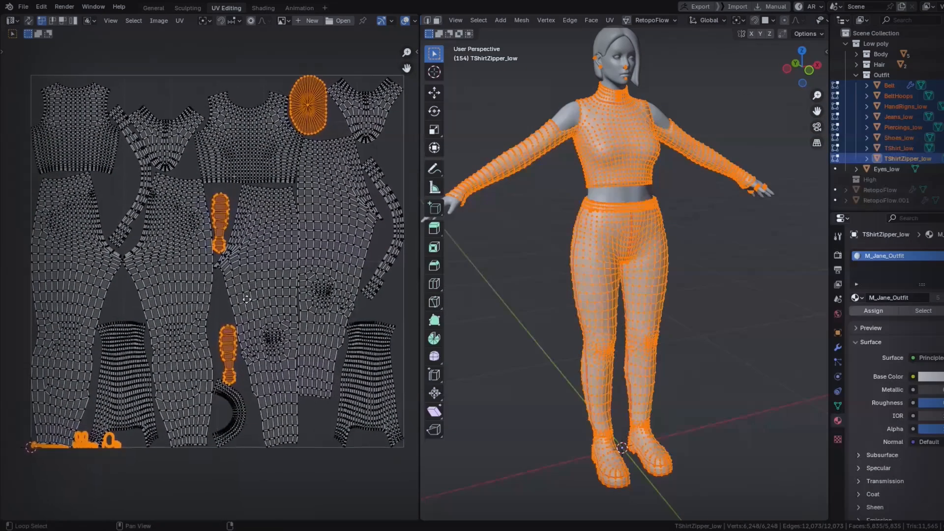
pyautogui.click(412, 165)
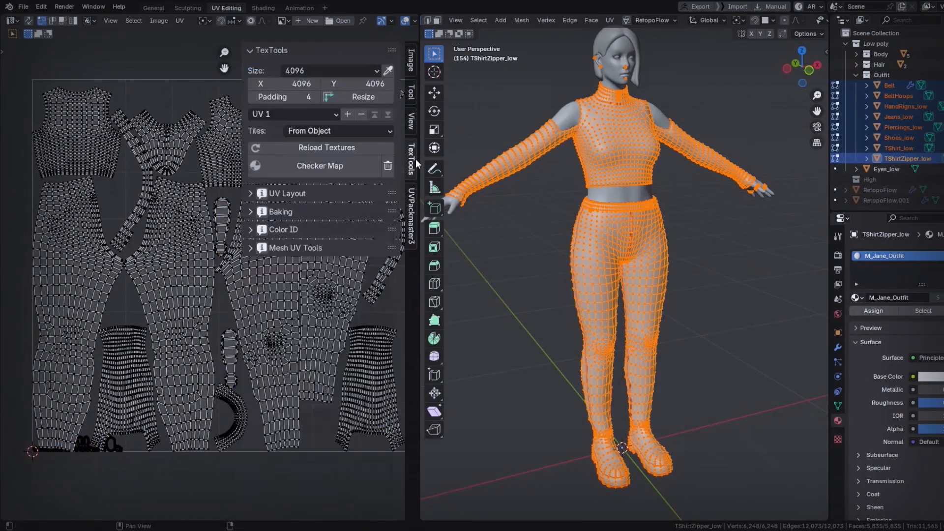
pyautogui.click(319, 165)
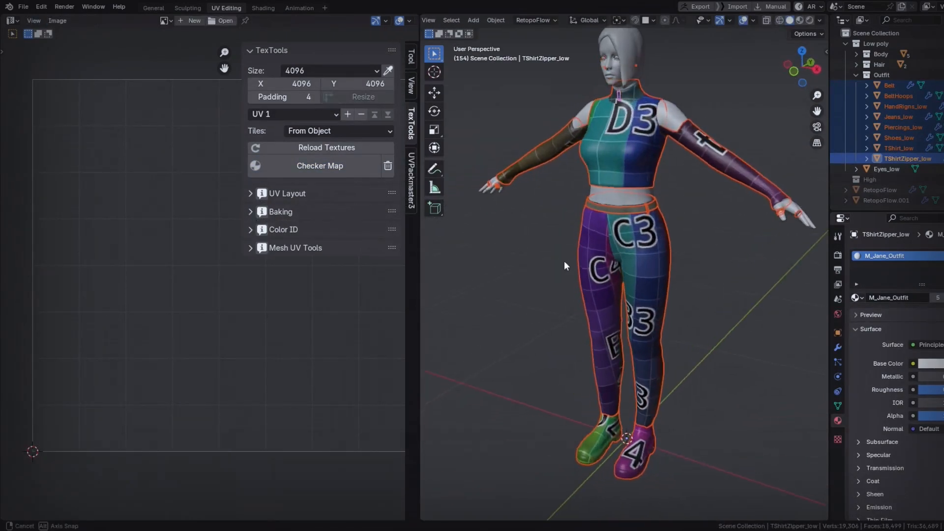
pyautogui.moveTo(566, 267); pyautogui.dragTo(723, 267)
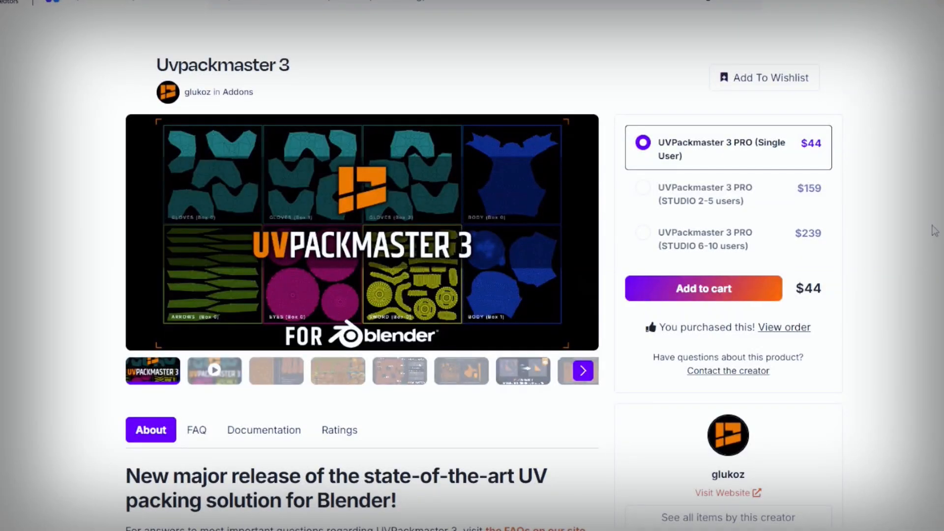
# - Scroll the UVPackmaster 3 product page on Blender Market to its pricing
pyautogui.scroll(-3)
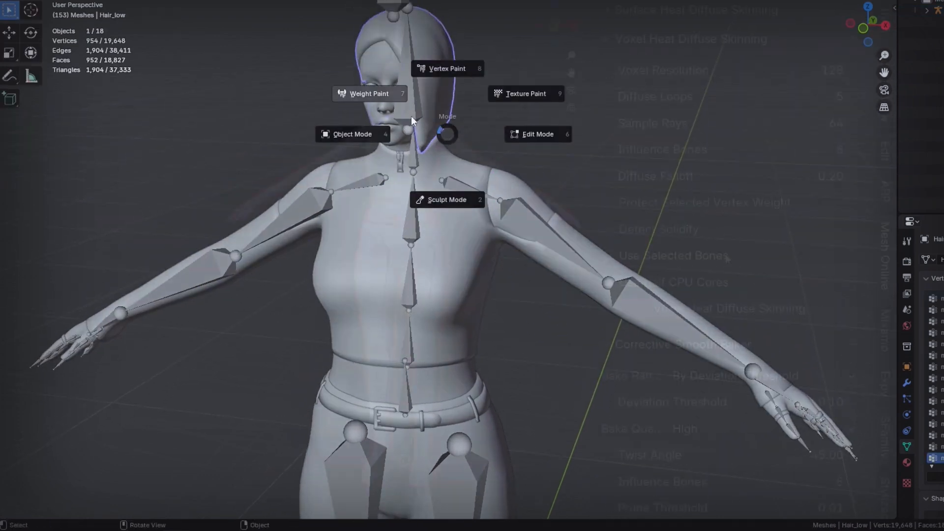
# - Run Voxel Heat Diffuse Skinning on the character, then pose the arm bones and confirm
pyautogui.click(728, 308)
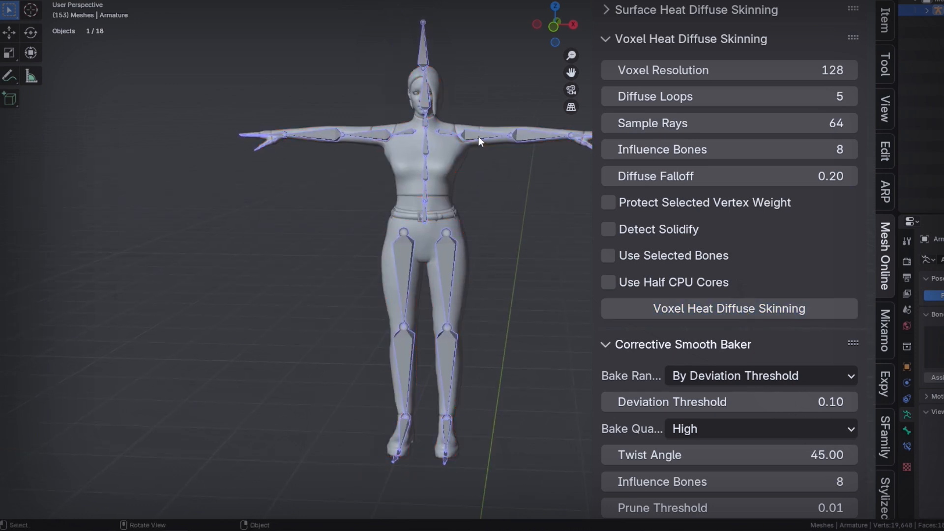
pyautogui.click(487, 135)
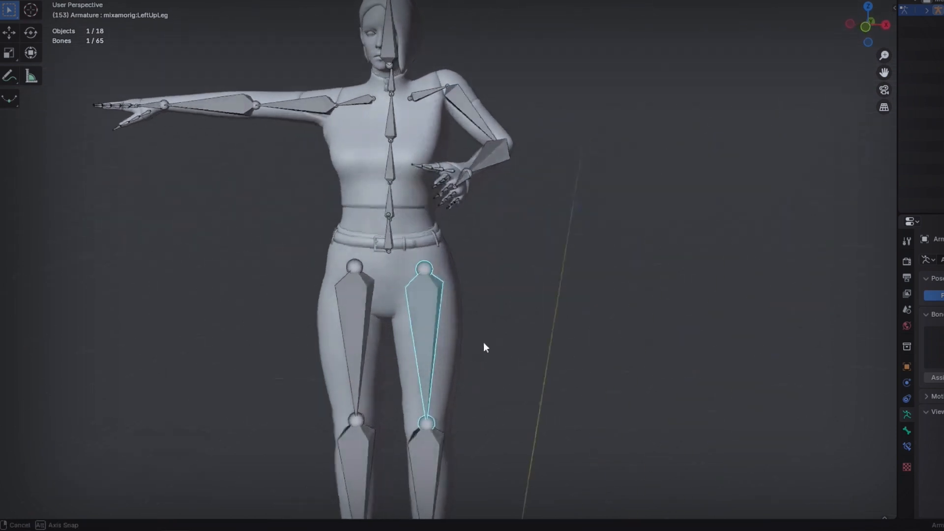
pyautogui.click(390, 204)
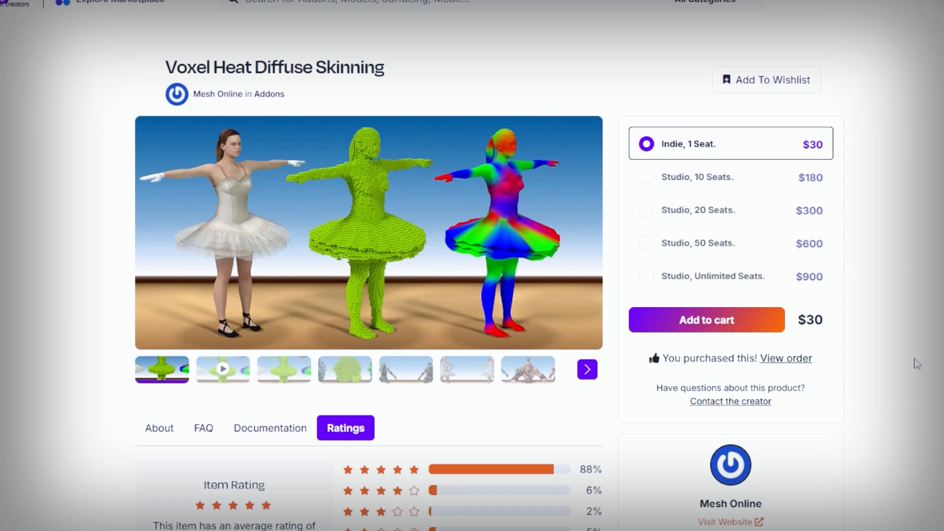
# - Scroll the Voxel Heat Diffuse Skinning page down to its ratings: 5 stars from 71 community ratings
pyautogui.scroll(-3)
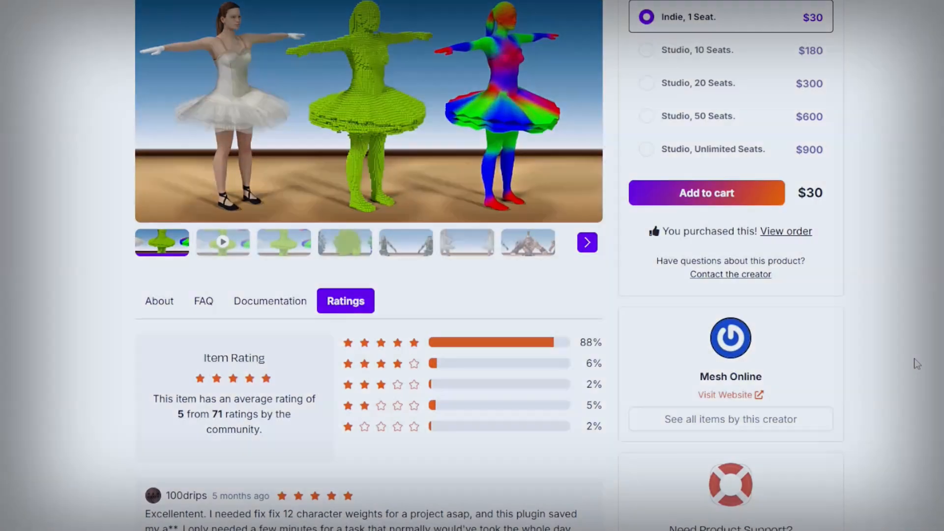